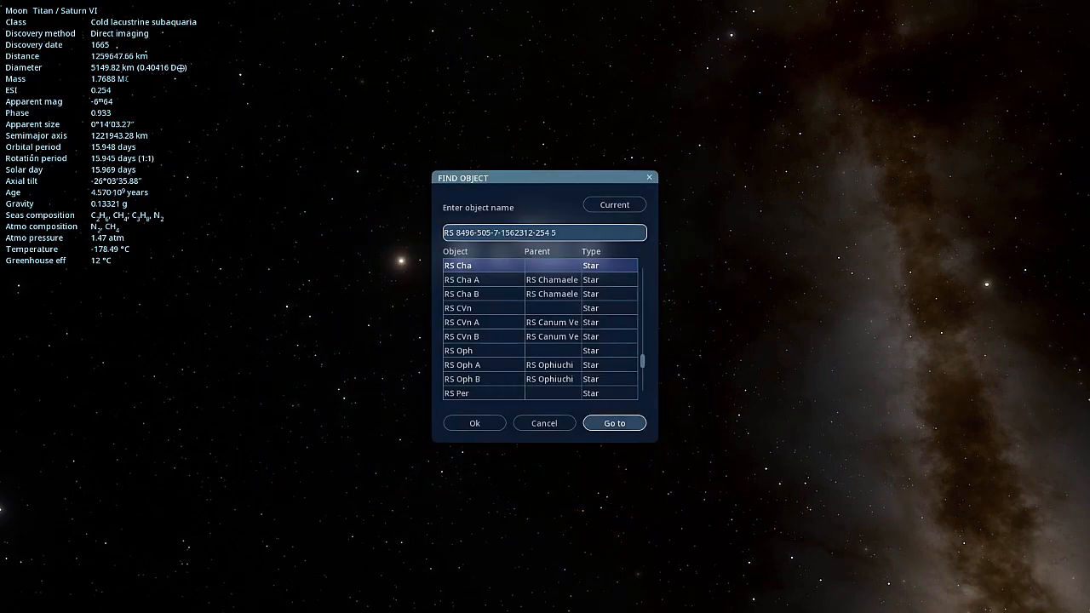
left_click(614, 423)
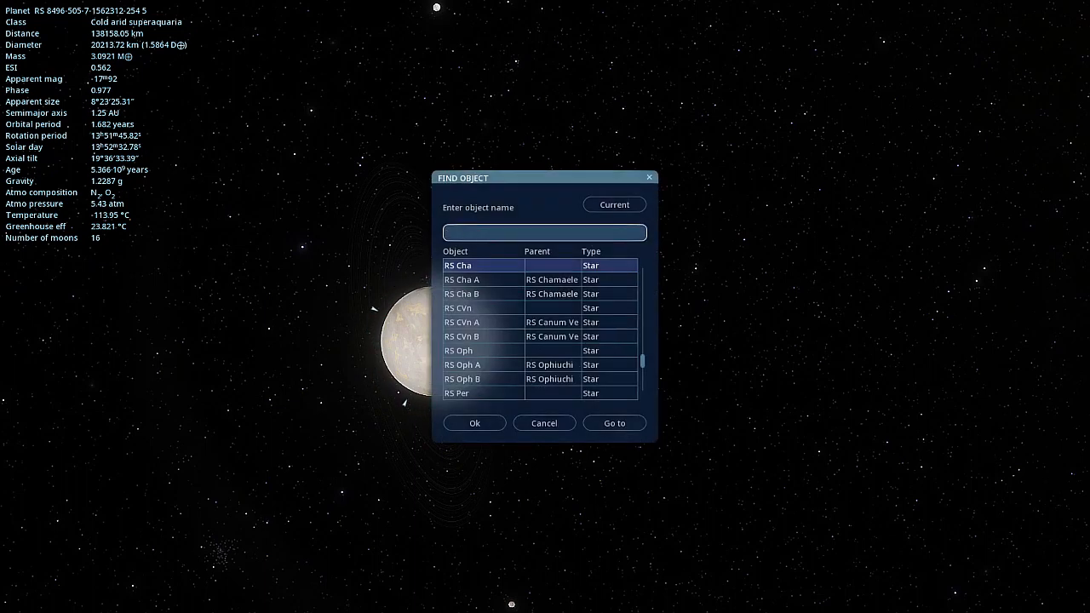
Enter the planet name RS 5842-58-0-0-2 B4 in the Find Object field.
type("RS")
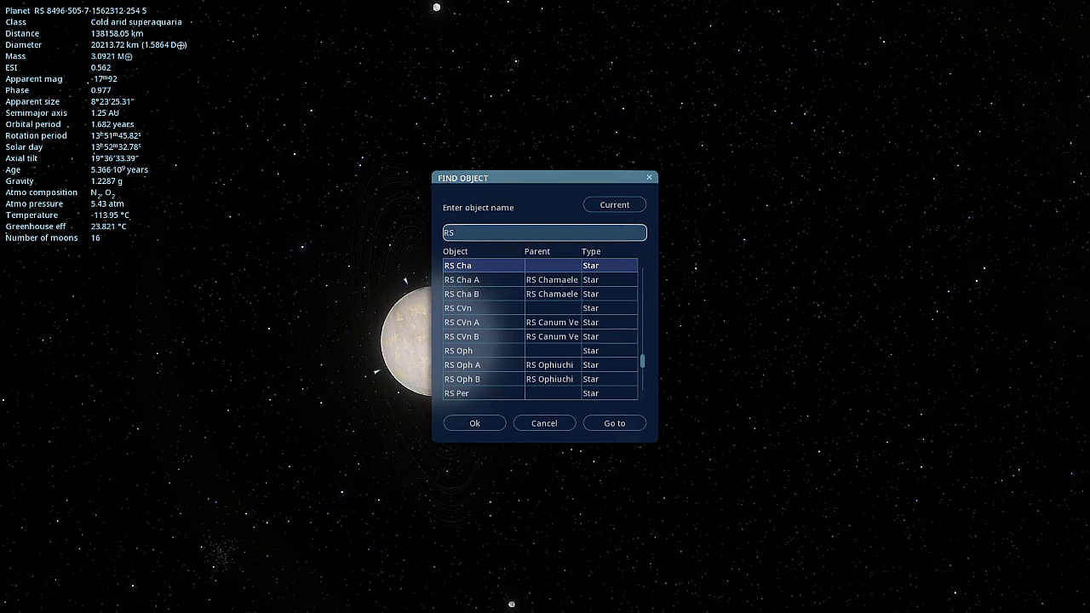
type("5842")
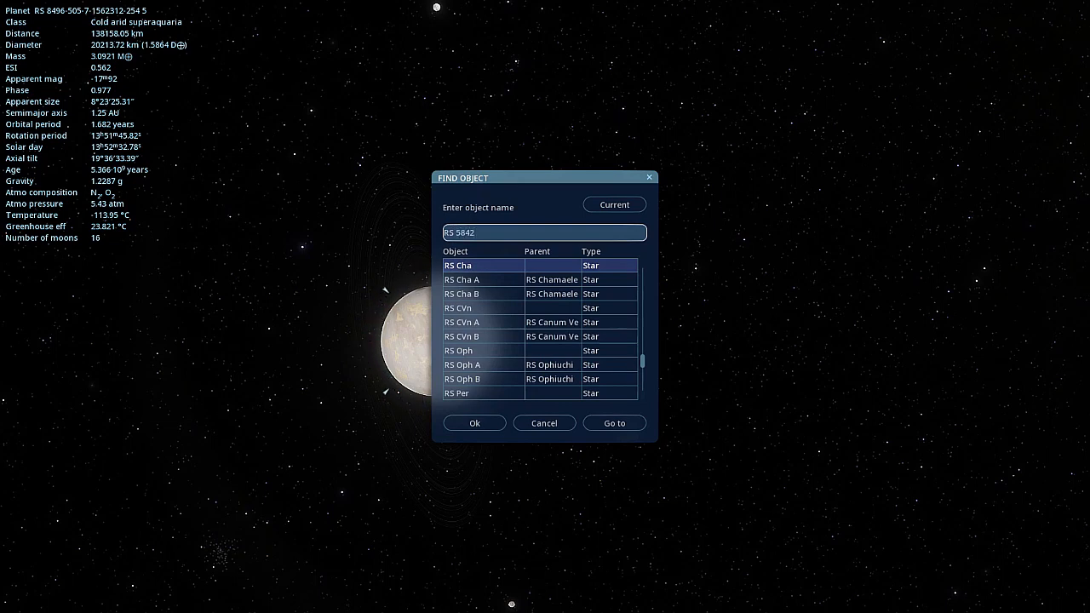
type("-")
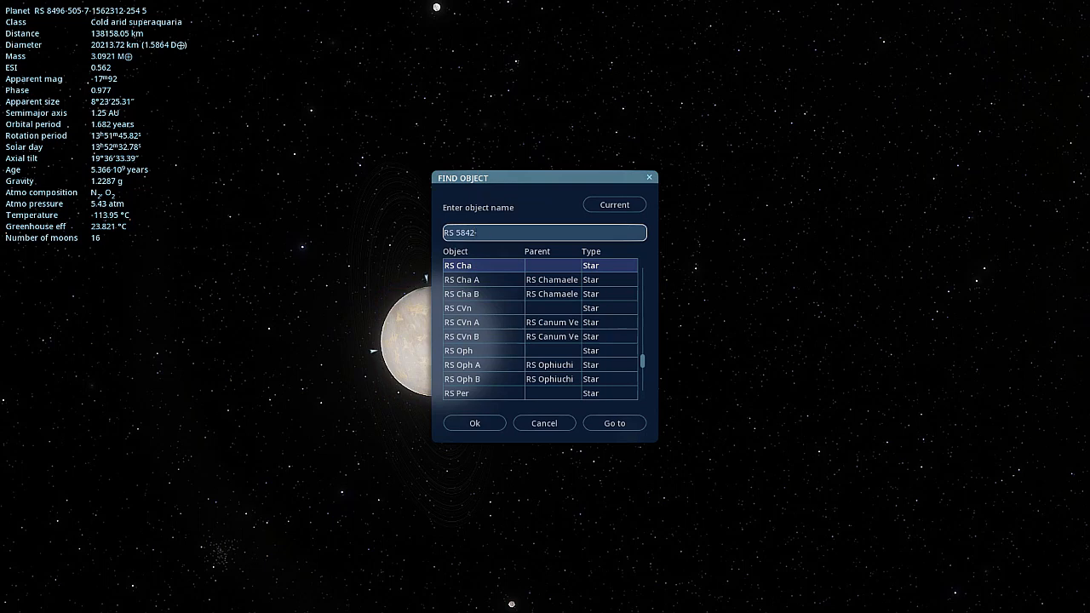
type("58-0-0-")
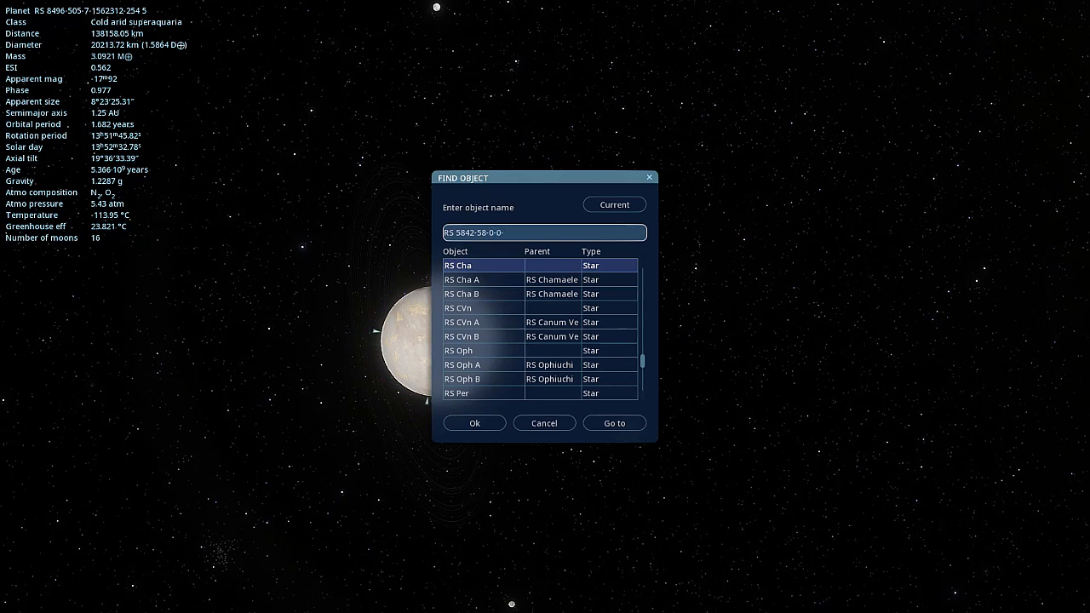
type("2 B4")
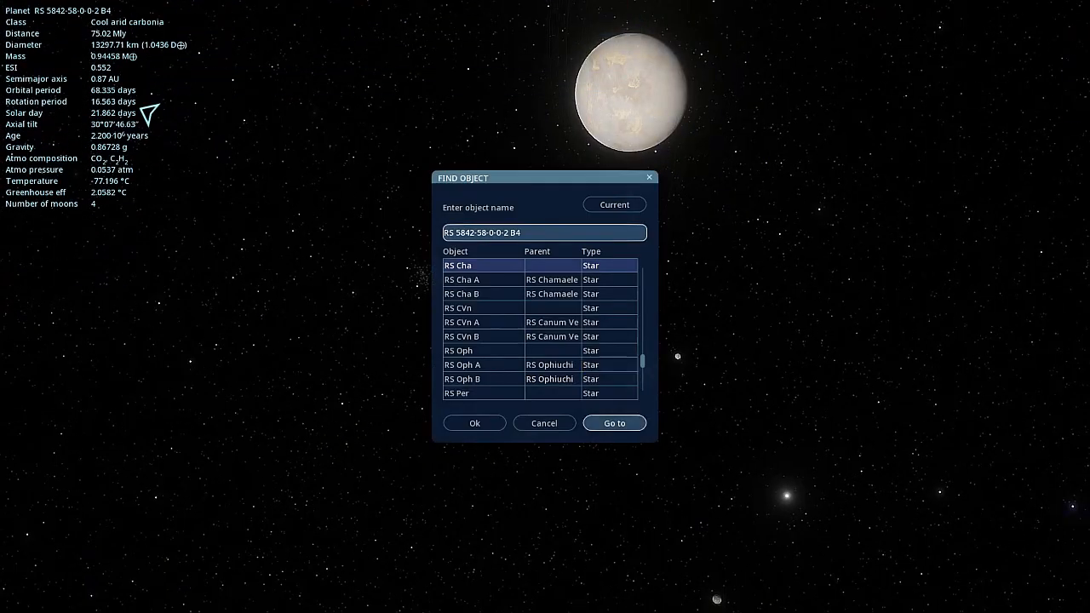
Go to RS 5842-58-0-0-2 B4 and show its wiki page on the Physical tab.
left_click(613, 423)
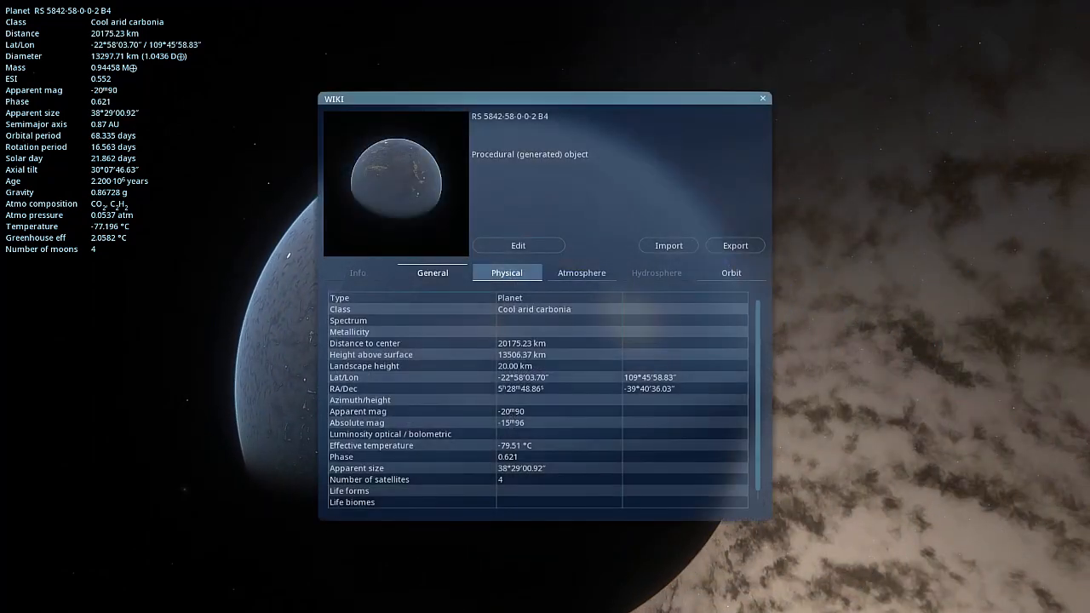
Show the Atmosphere data and scroll down to the gas Composition table.
left_click(583, 272)
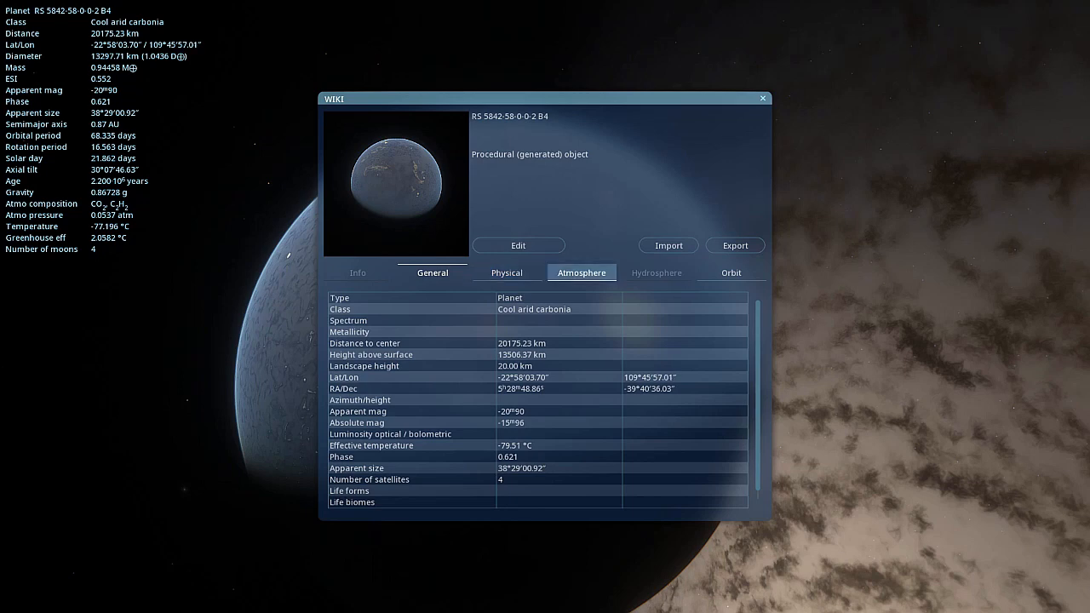
left_click(583, 272)
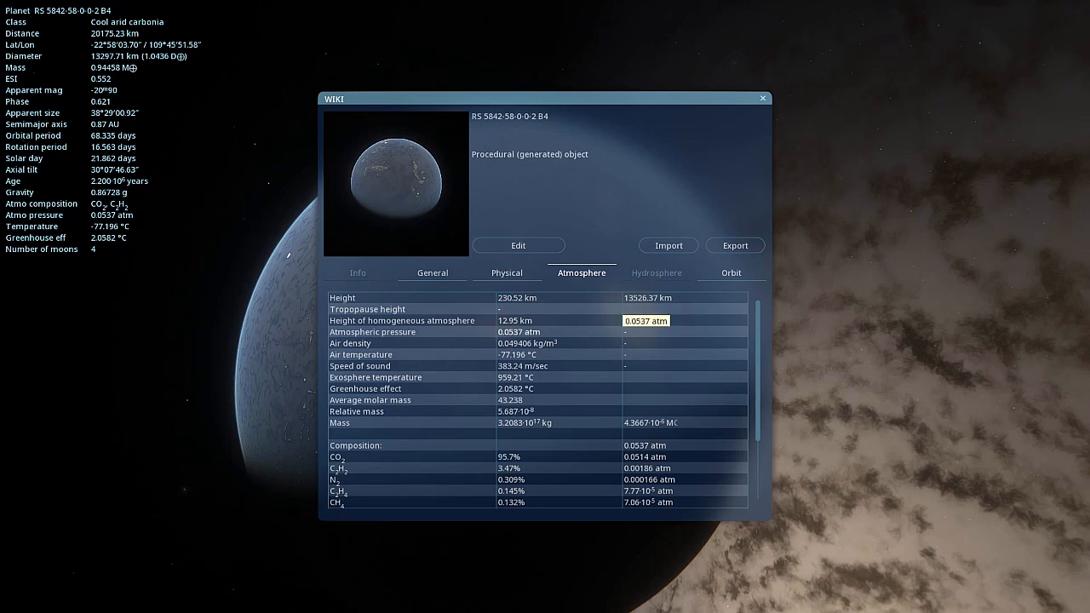
scroll("down", 3)
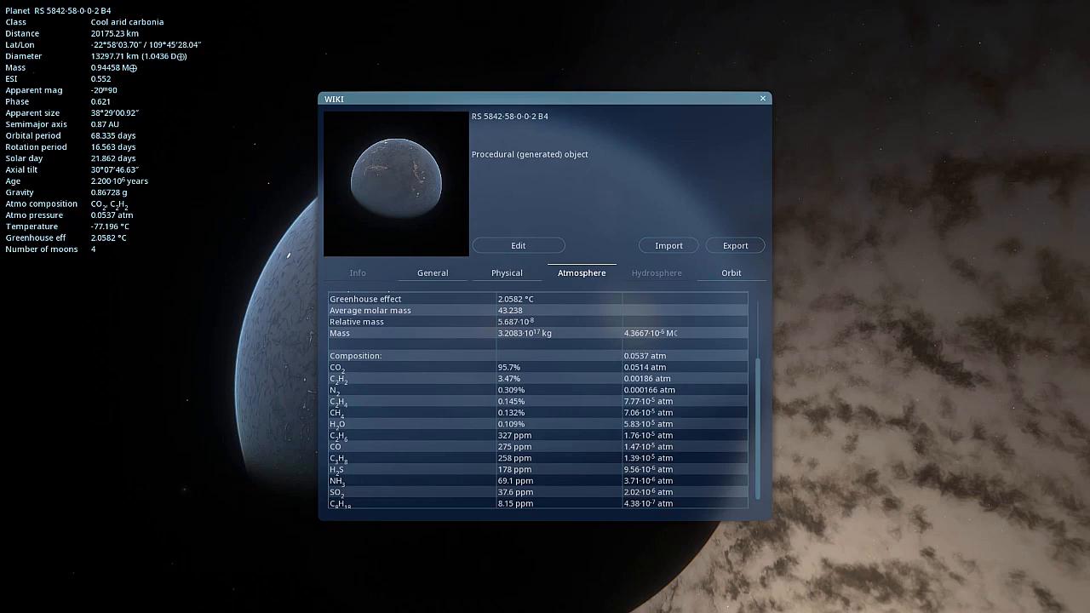
Close the wiki page, then zoom out from the surface to view the whole globe.
left_click(760, 97)
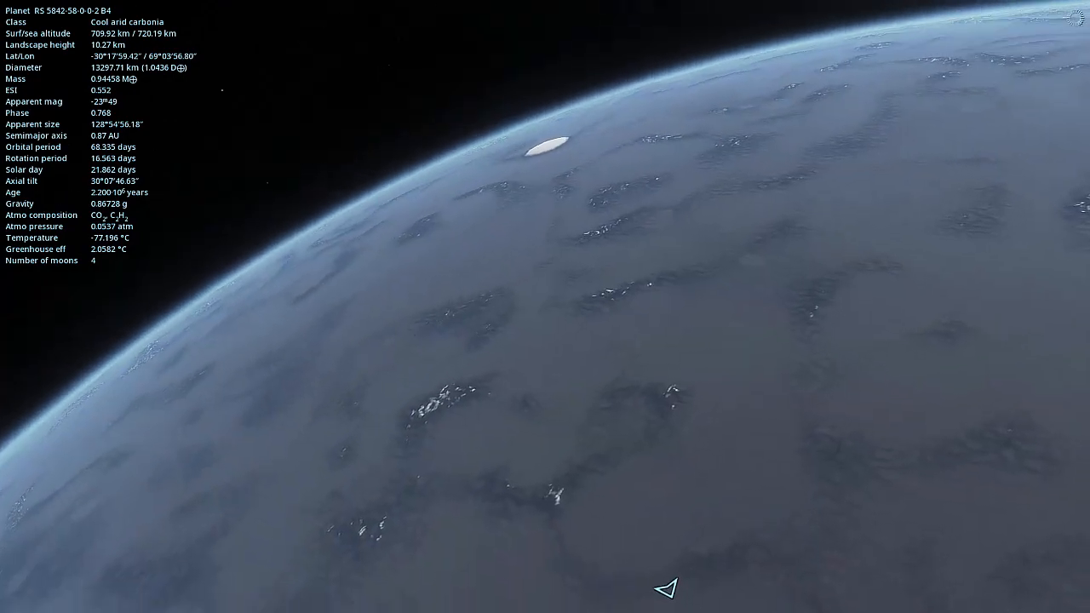
scroll("down", 3)
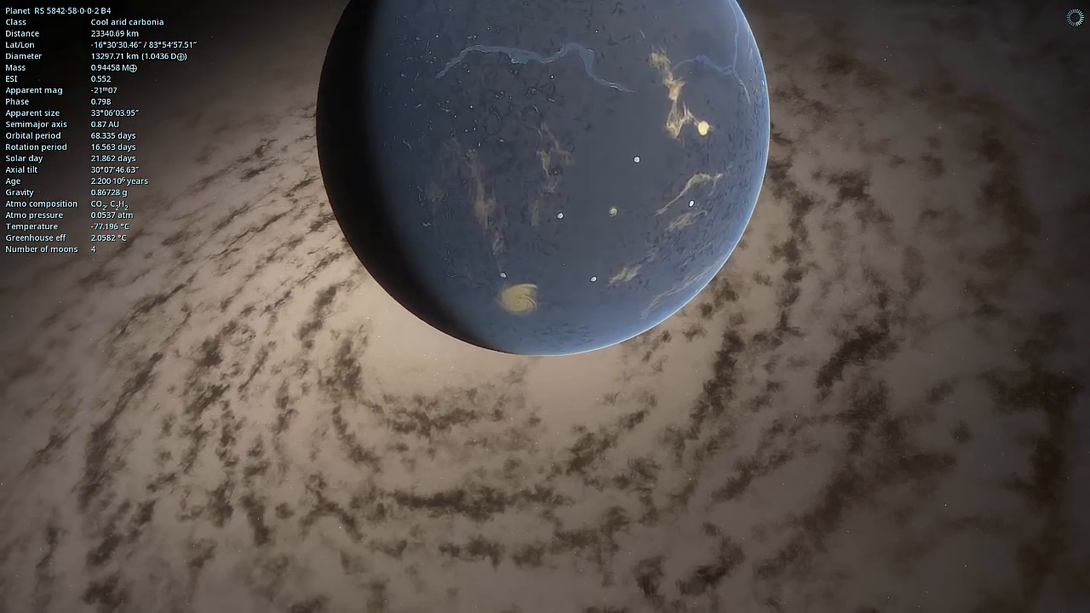
scroll("down", 3)
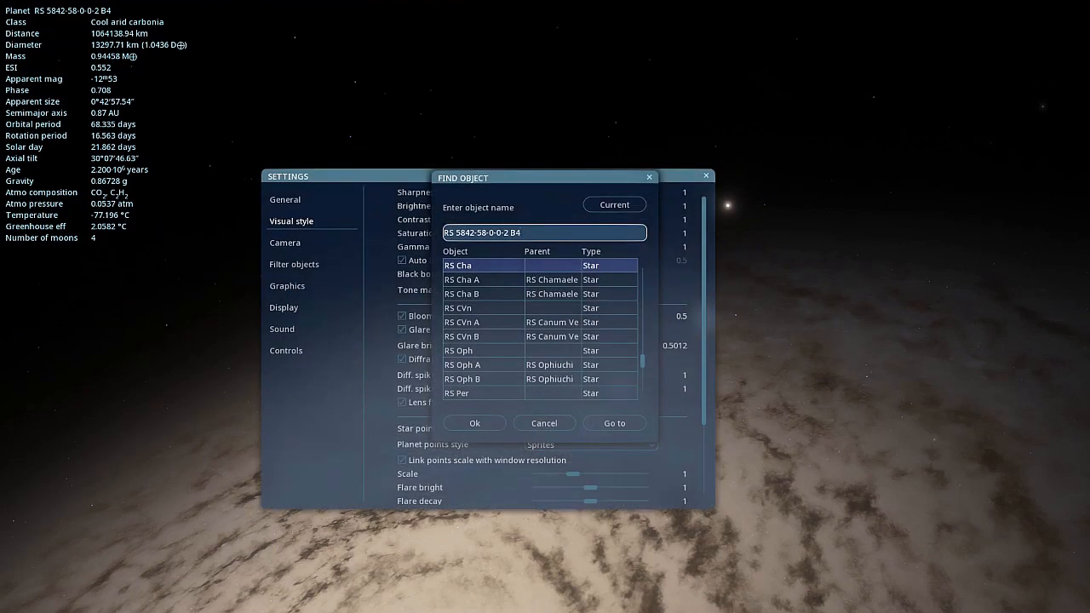
Enter the nebula name RN 5842-3941 in the Find Object field.
type("RN 5")
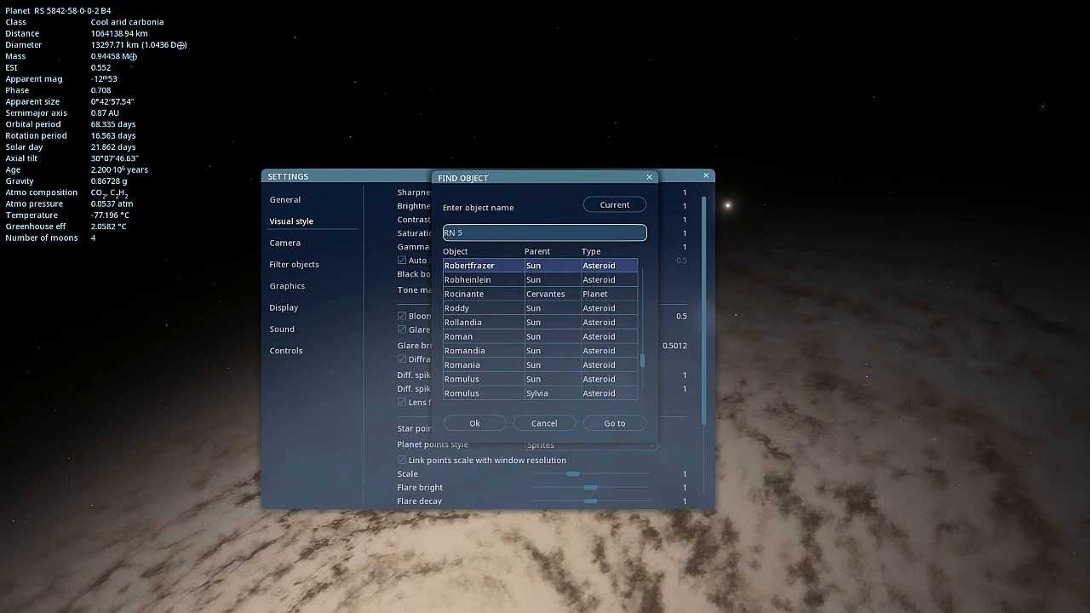
type("842-")
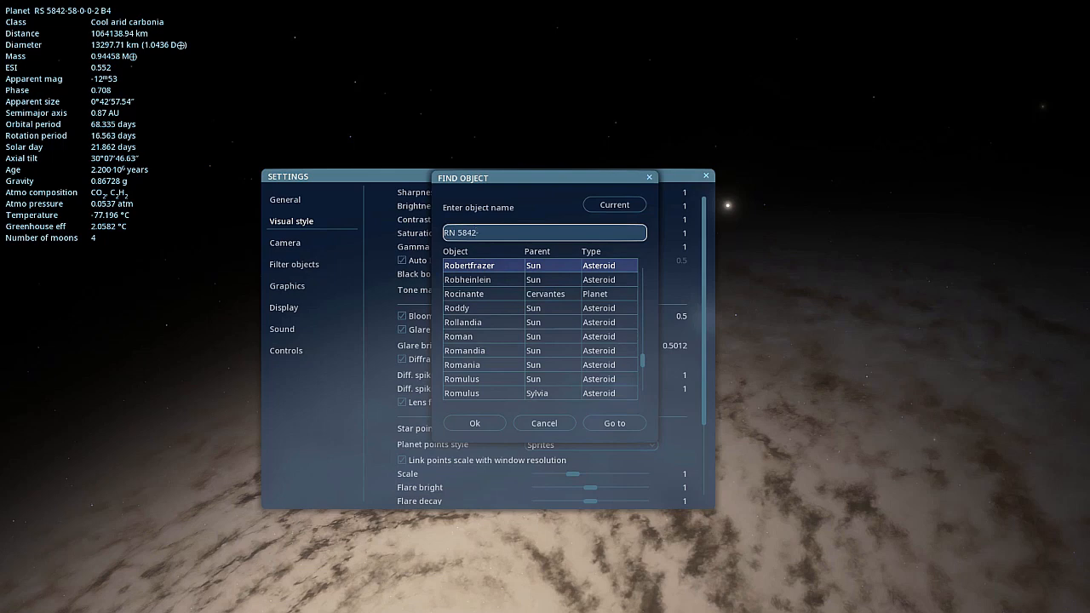
type("3941")
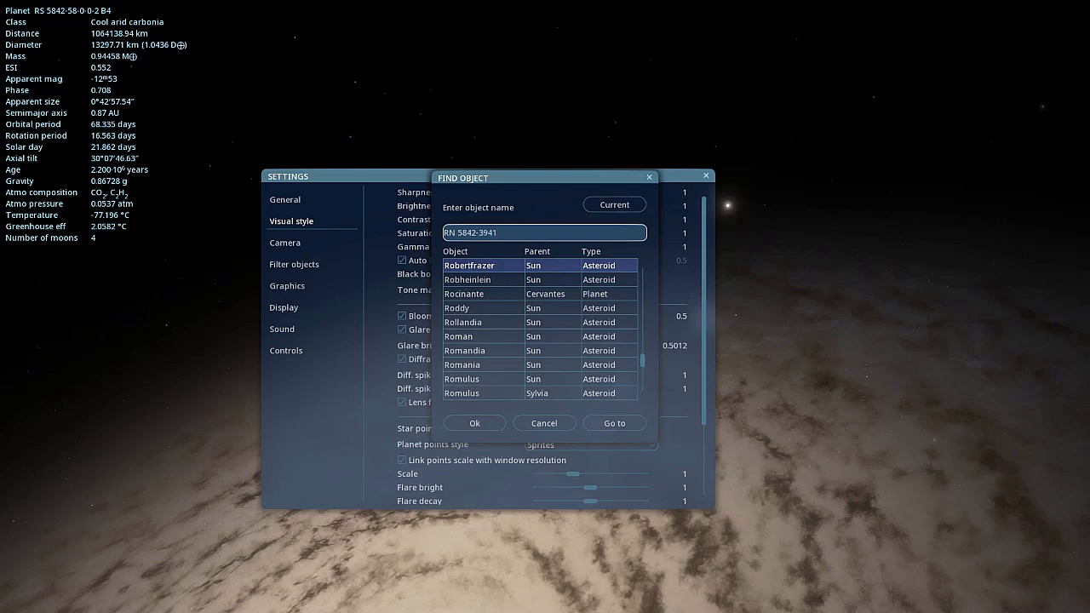
Go to planetary nebula RN 5842-3941 and close the Settings window.
left_click(613, 422)
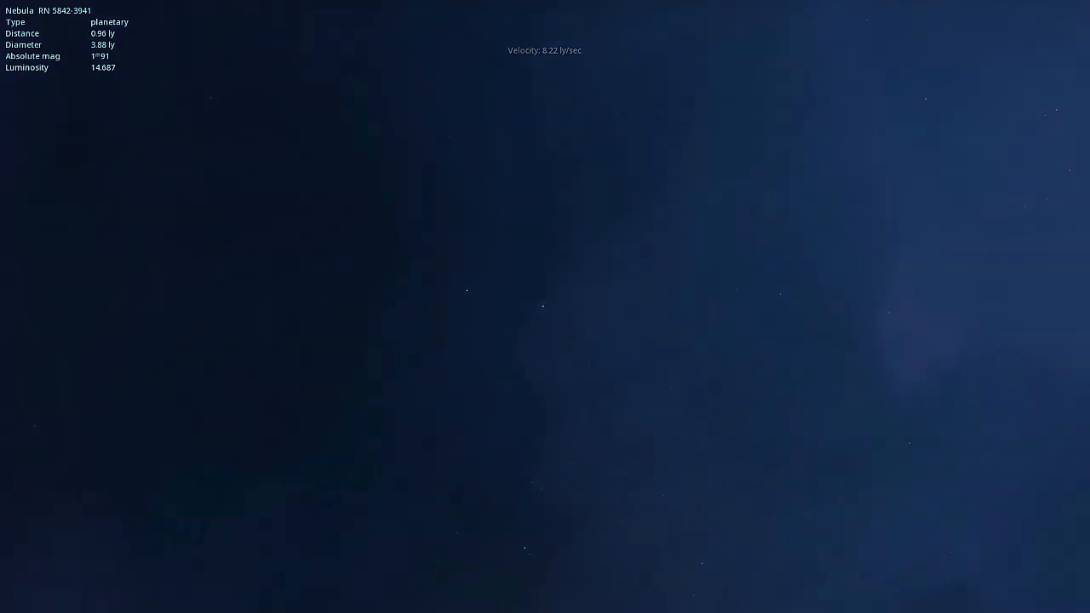
left_click(542, 307)
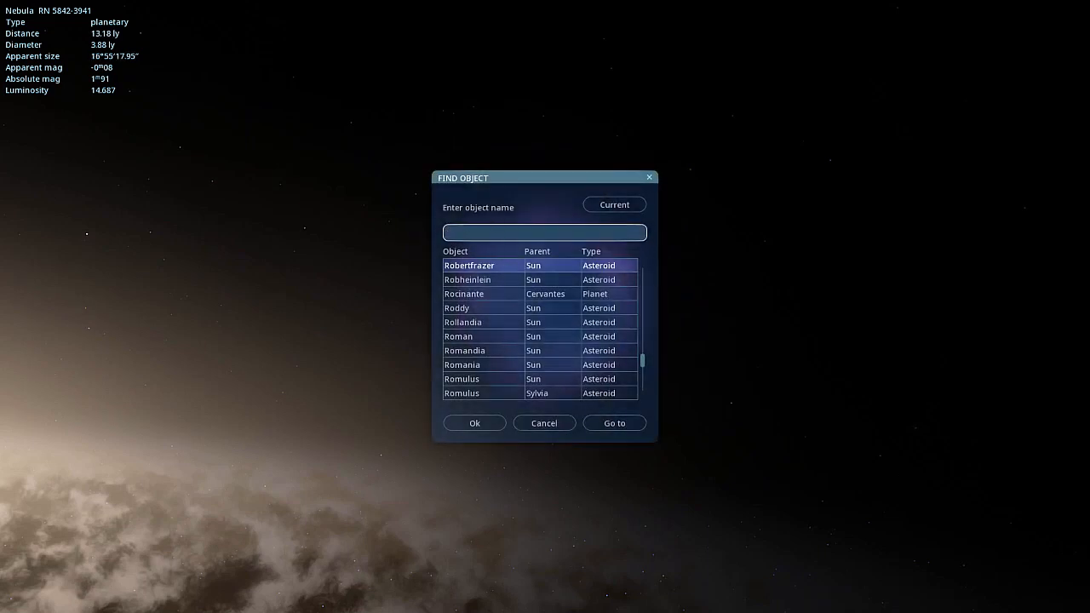
Enter galaxy RG 0-1-0-25 in Find Object and start traveling to it.
type("RG")
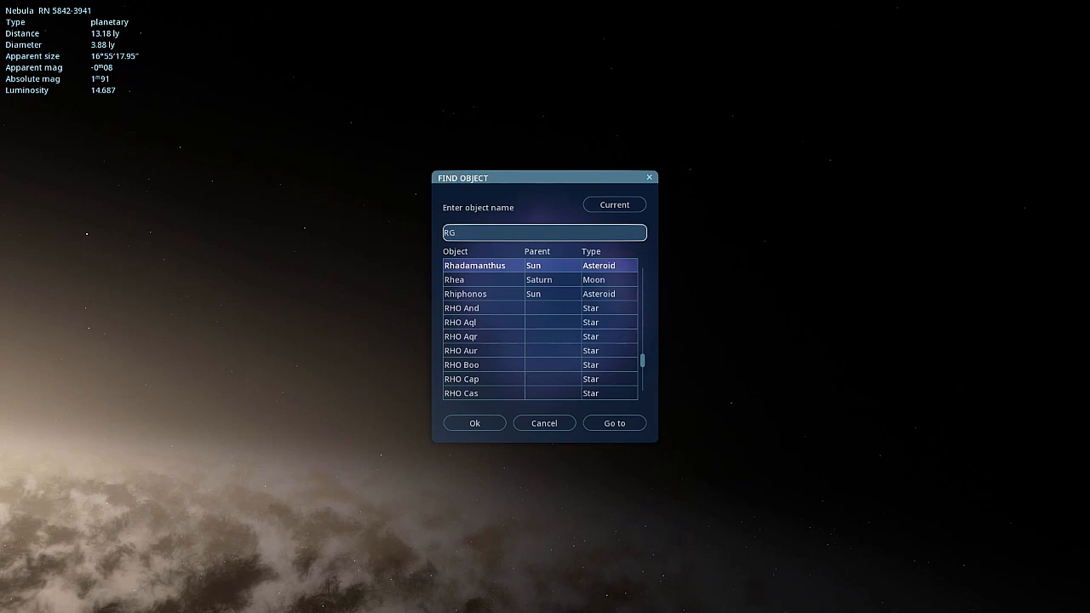
type("0-")
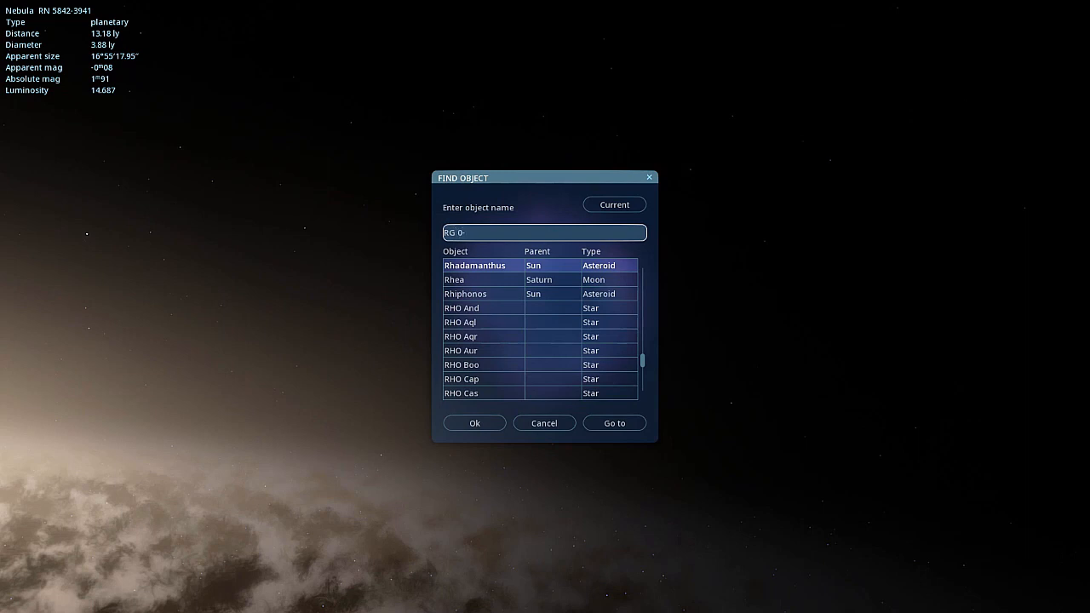
type("1-")
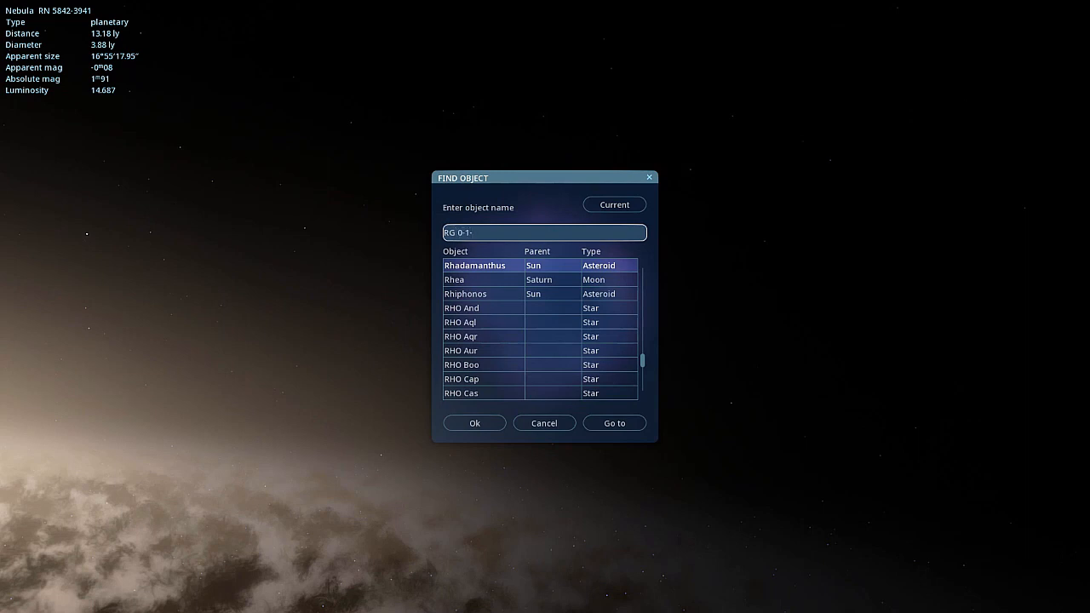
type("0-25")
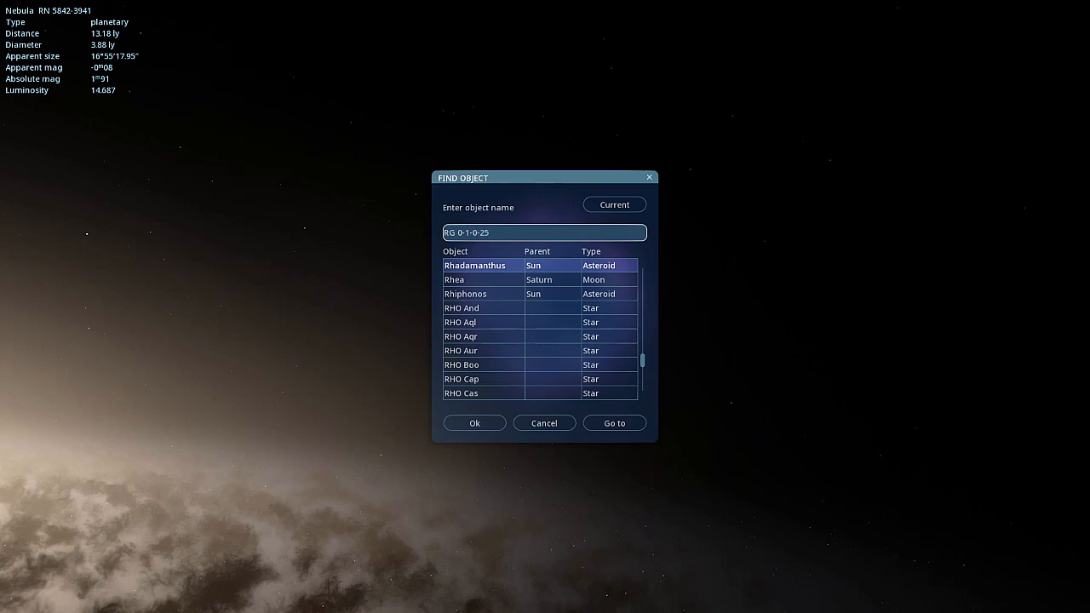
left_click(613, 422)
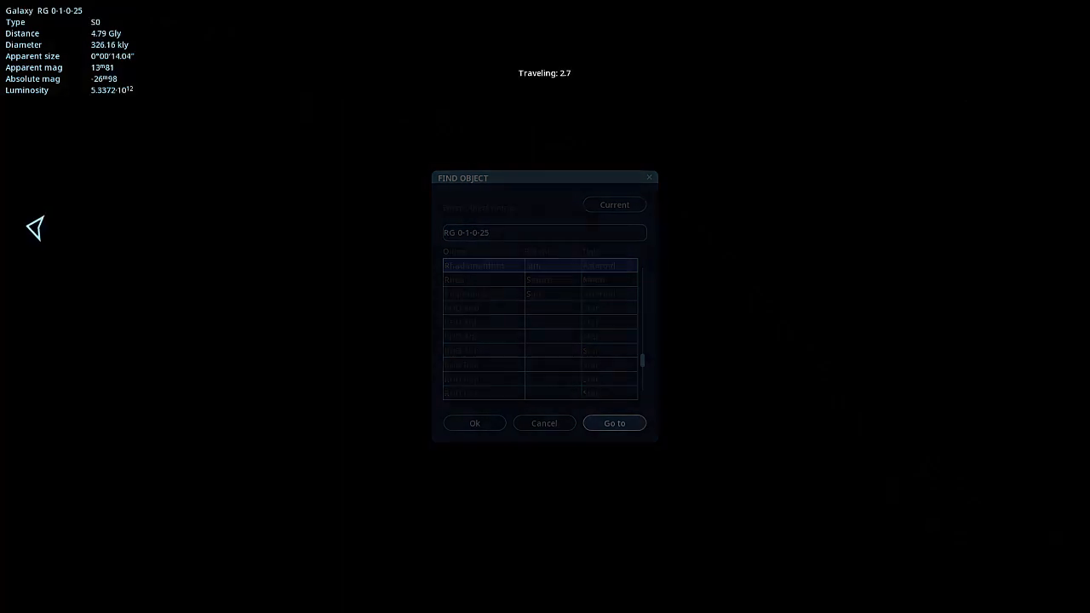
left_click(613, 423)
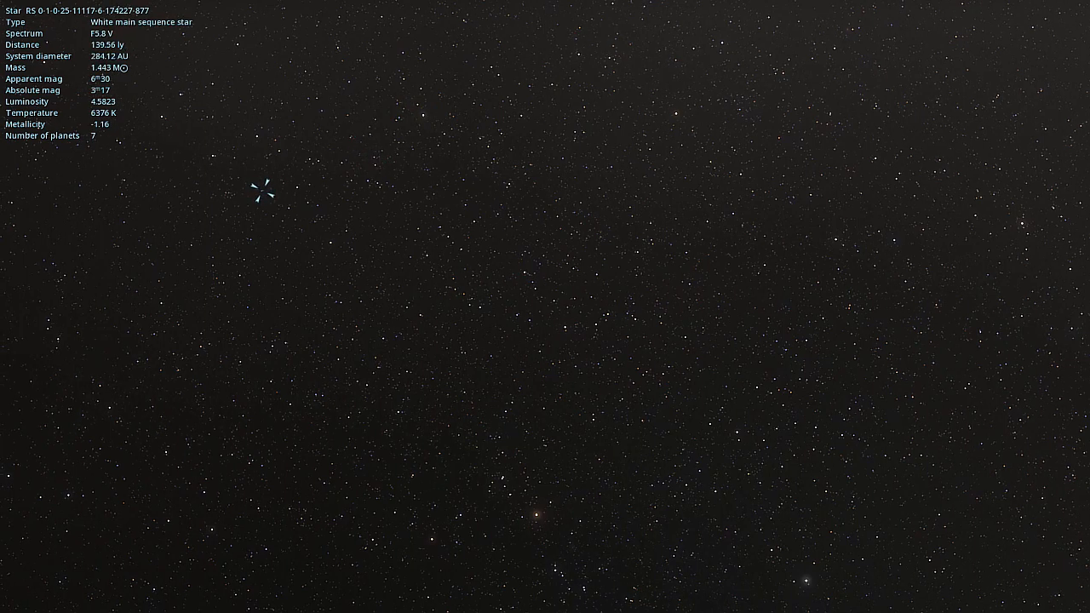
left_click(354, 262)
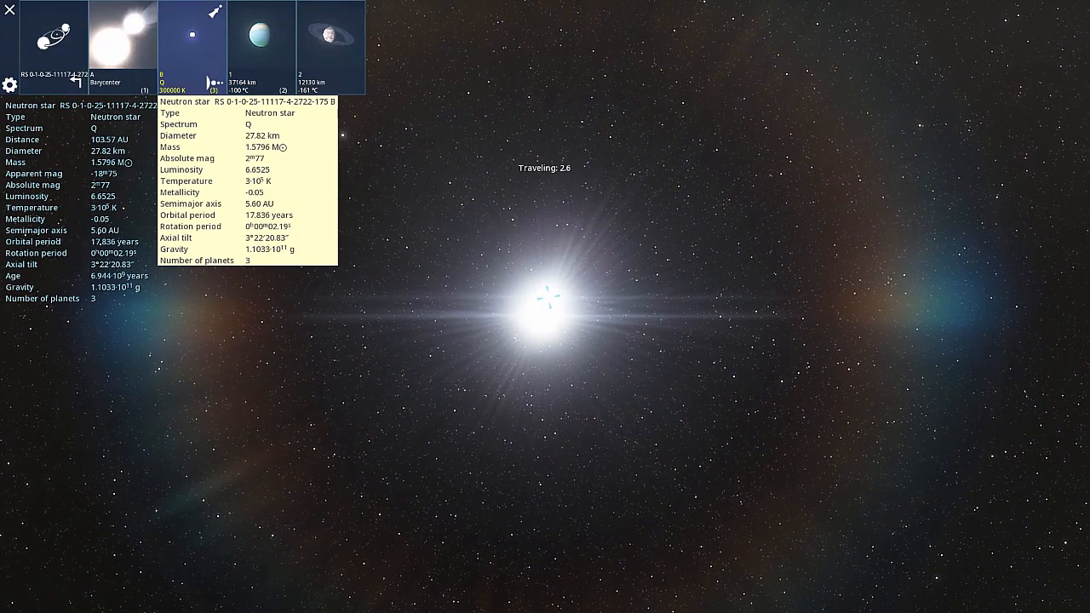
left_click(229, 48)
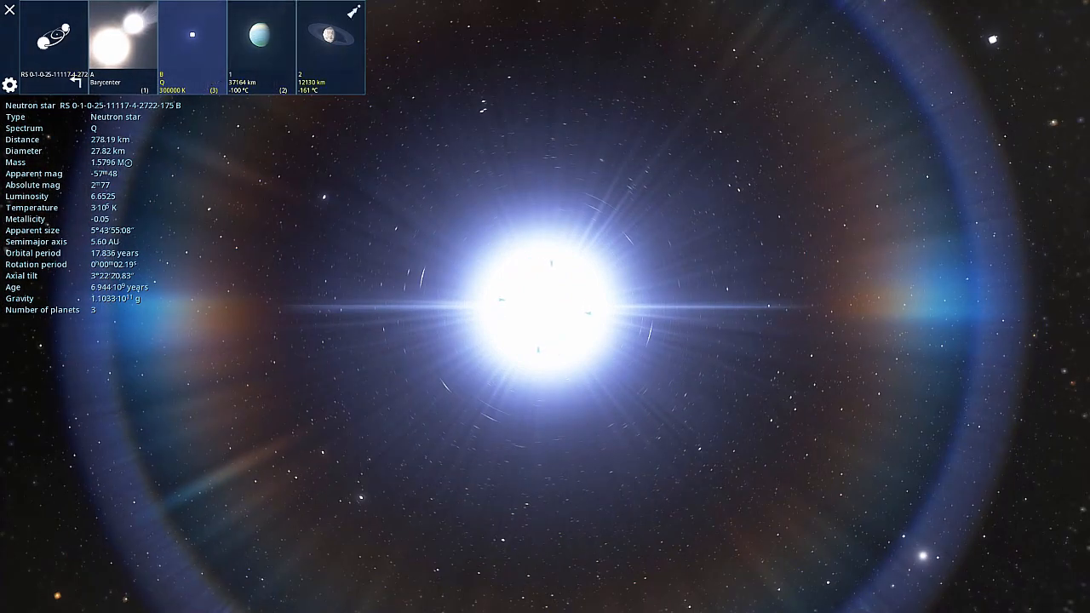
Select the cool neptune in the system bar, then move to the neighbouring object's info.
left_click(262, 48)
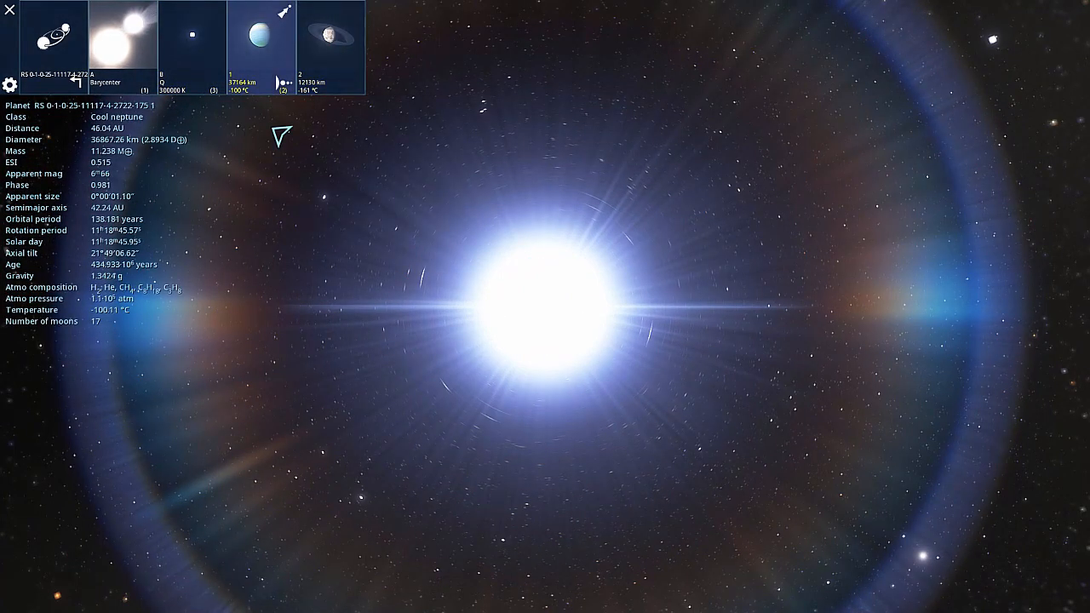
left_click(330, 37)
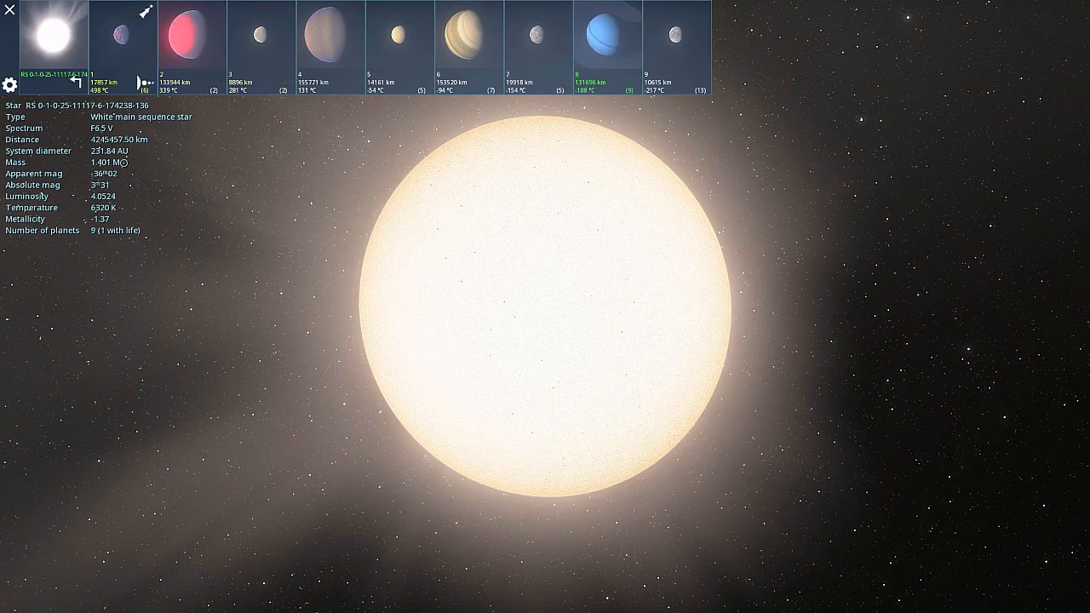
Select the frigid jupiter in the planet bar and expand its list of 65 moons.
left_click(607, 37)
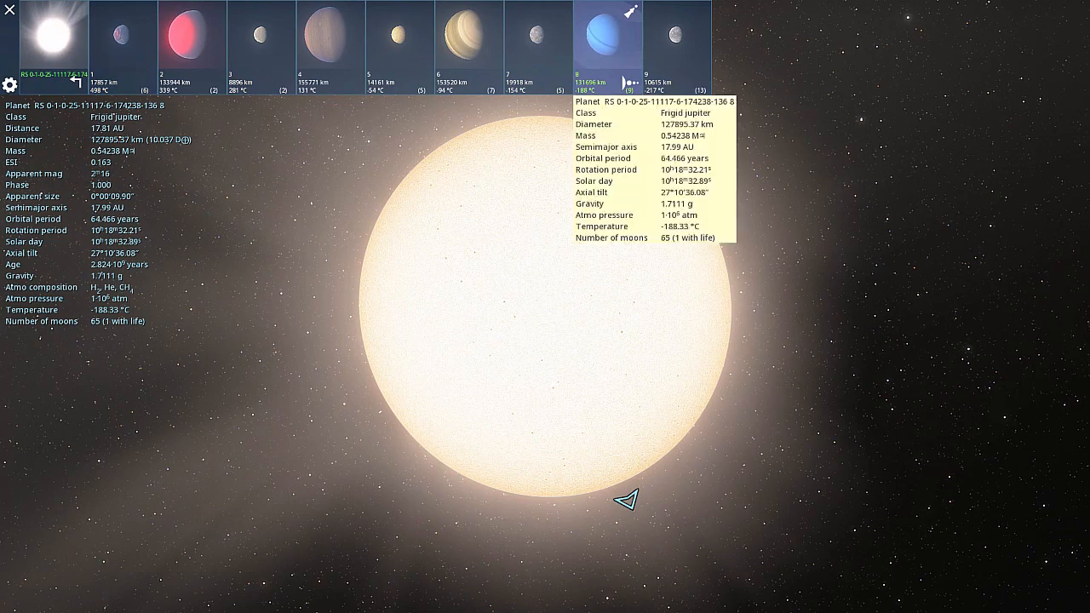
left_click(607, 43)
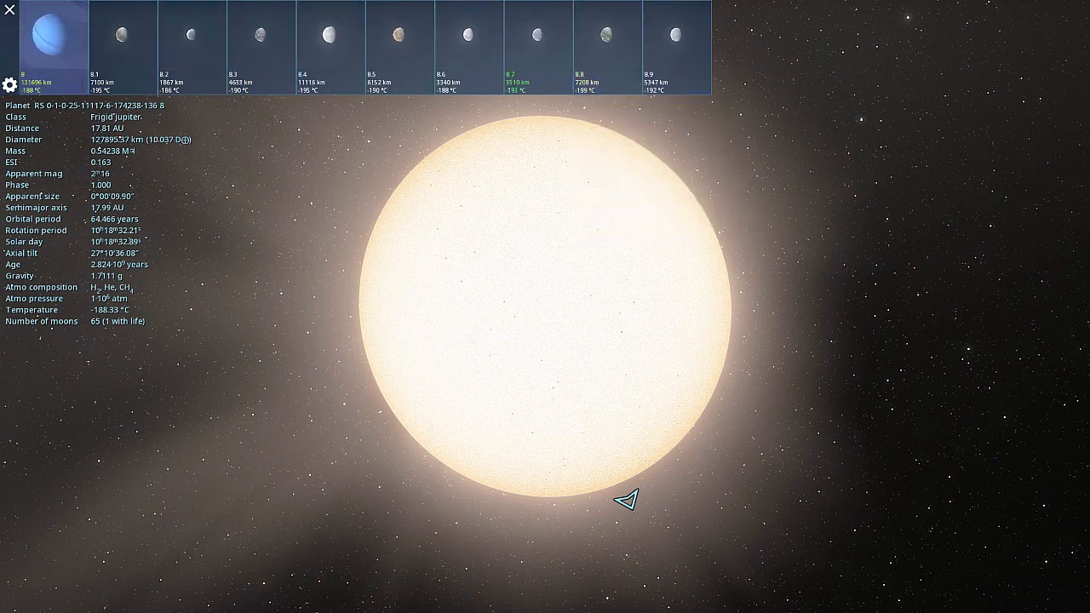
left_click(539, 36)
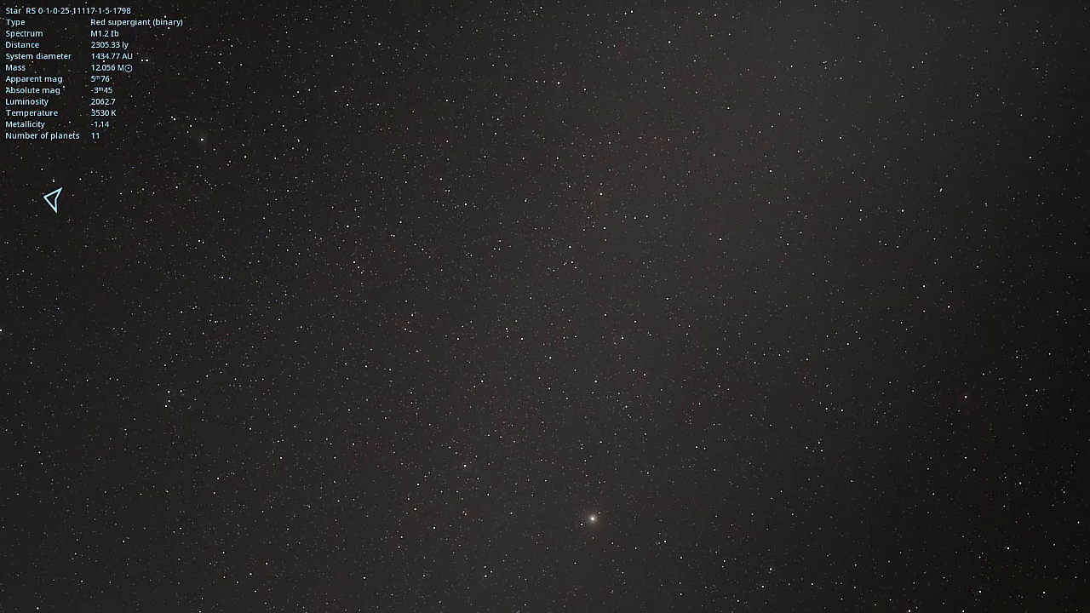
Pick a carbon star in the sky and travel to its system of twelve planets.
left_click(525, 307)
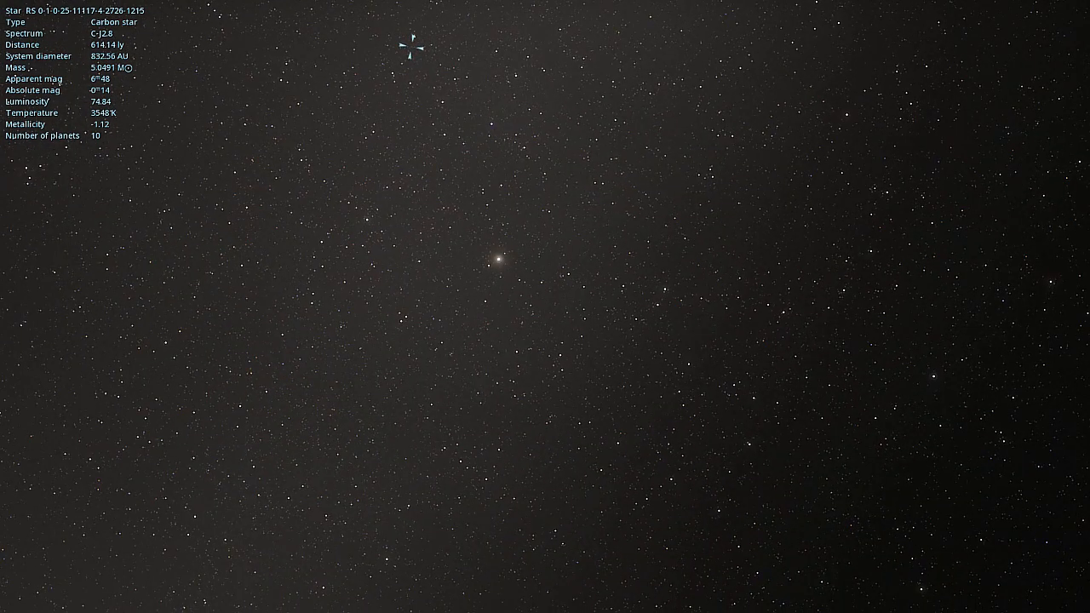
left_click(501, 259)
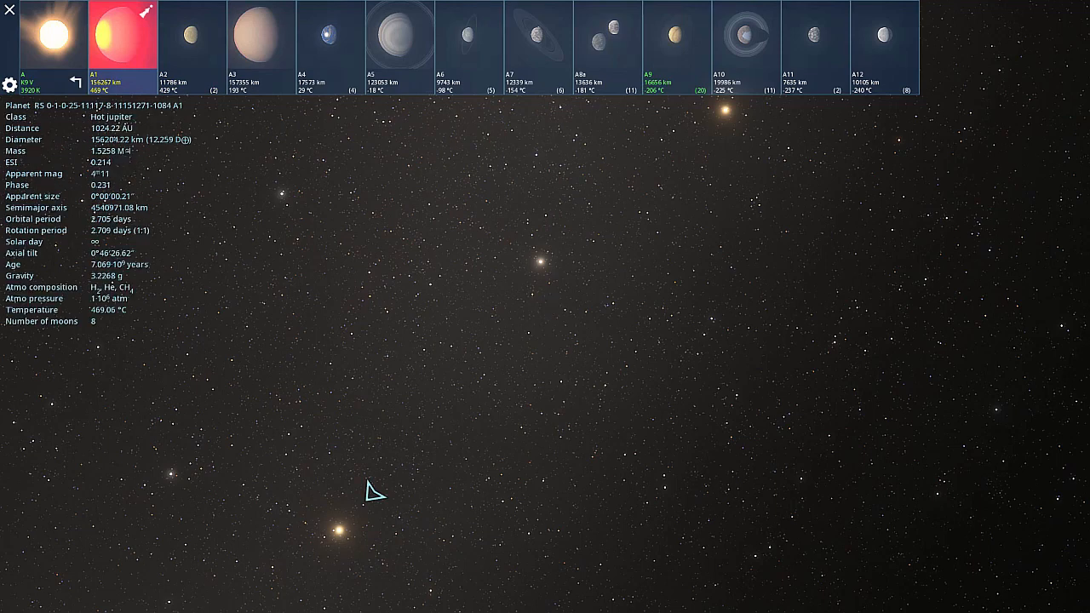
Select the frigid lacustrine aquaria planet, expand its moons and fly down over the life-bearing moon's cratered surface.
left_click(678, 36)
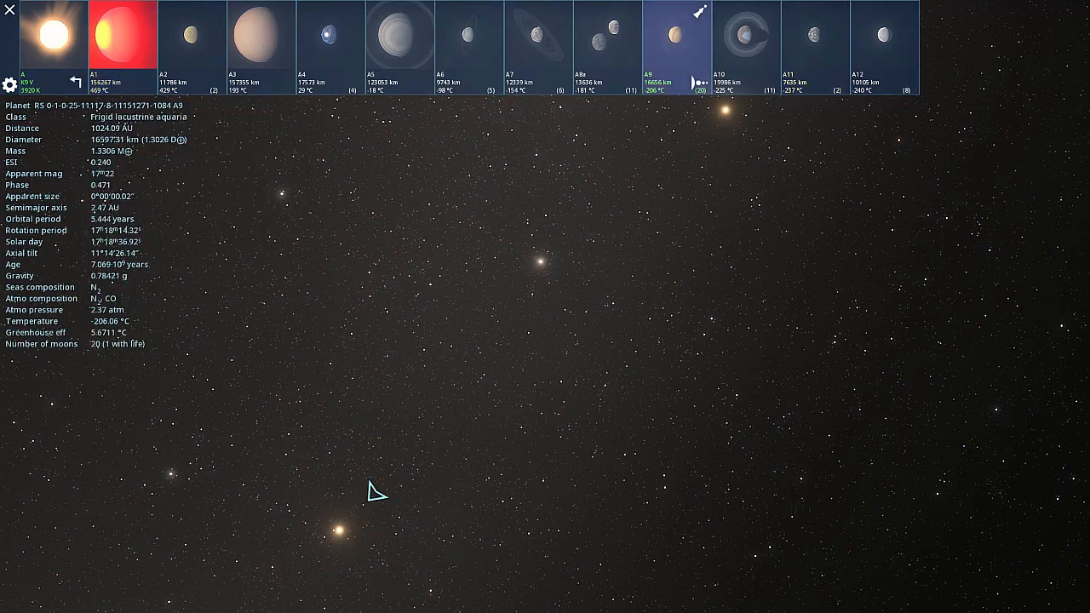
left_click(647, 34)
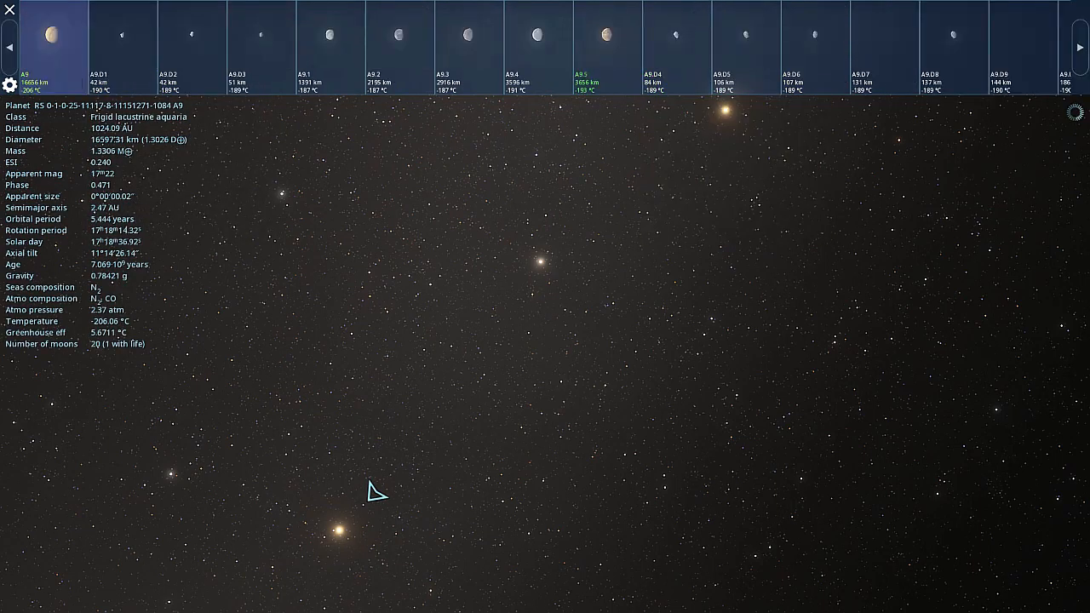
left_click(607, 34)
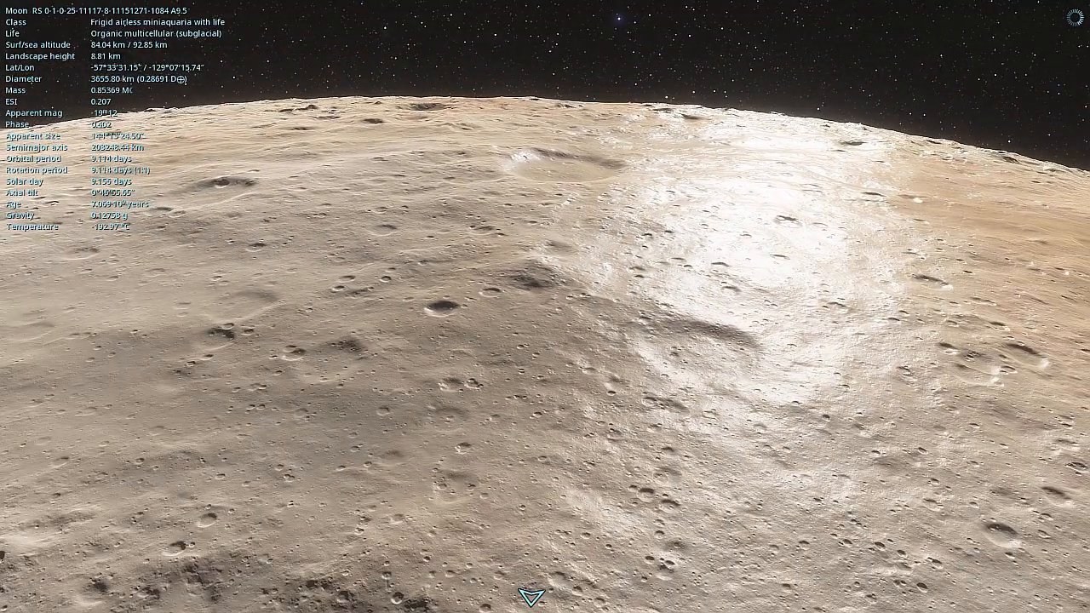
scroll("down", 3)
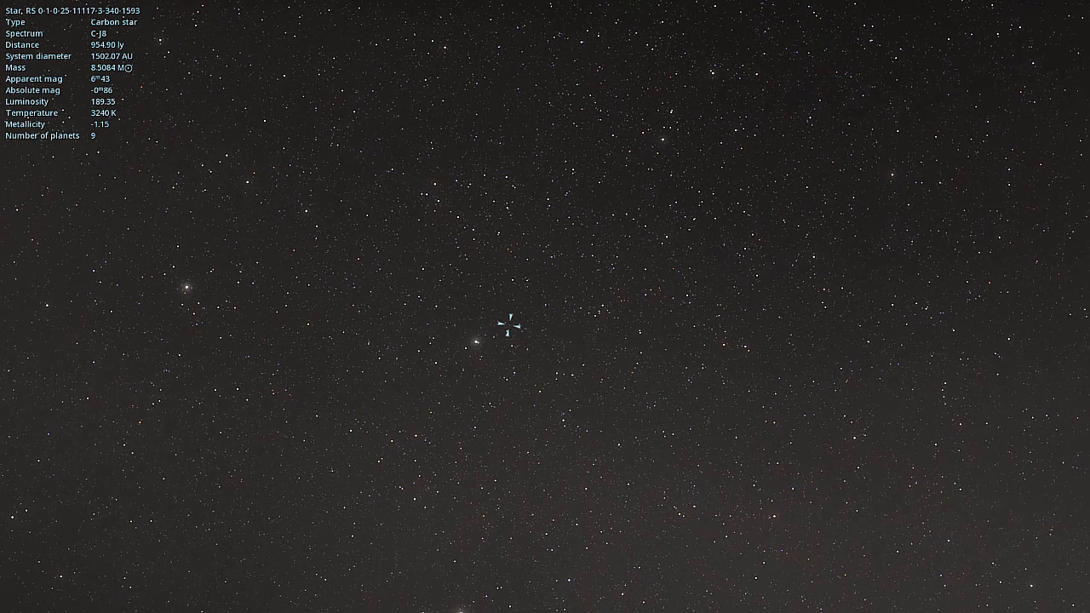
Inspect a white F-type star, a yellow giant, a white binary and another nearby star in turn.
left_click(368, 214)
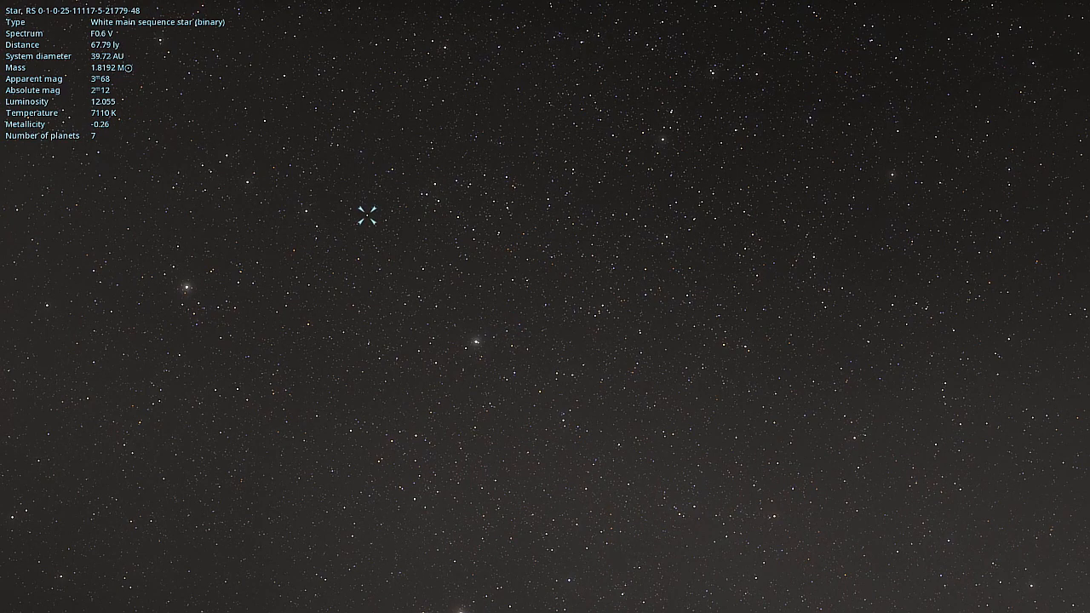
left_click(389, 219)
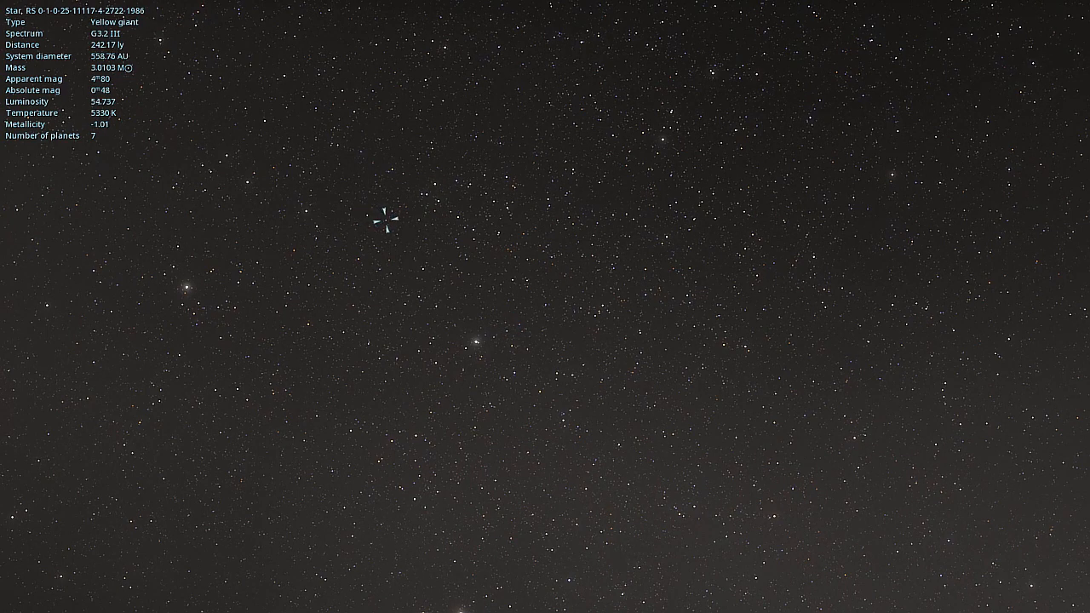
left_click(367, 214)
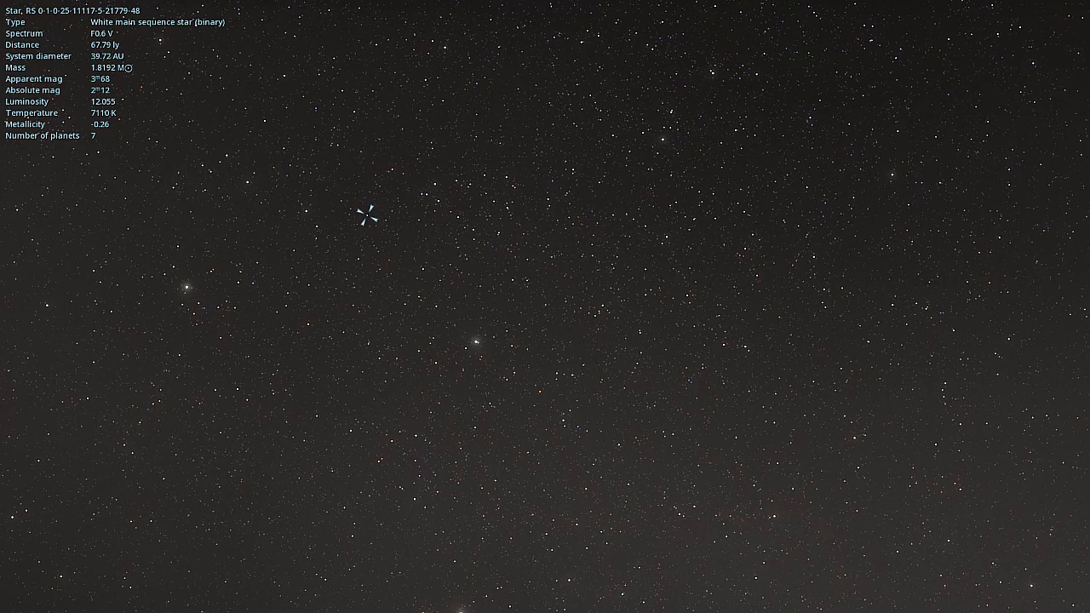
left_click(402, 168)
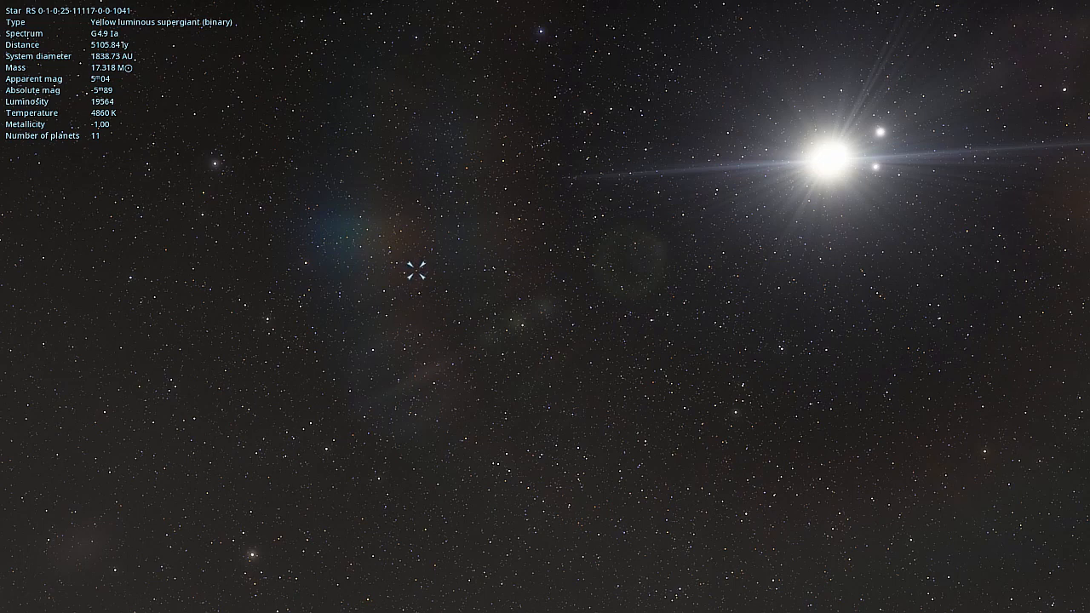
Inspect an orange supergiant, two red giants, a white supergiant and one more star in turn.
left_click(307, 262)
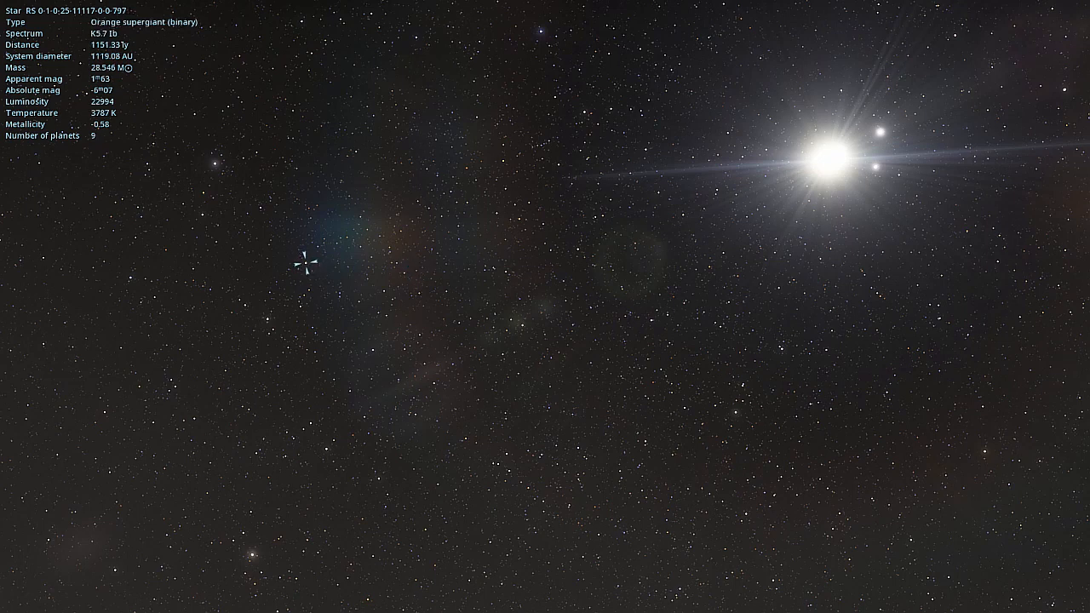
left_click(306, 272)
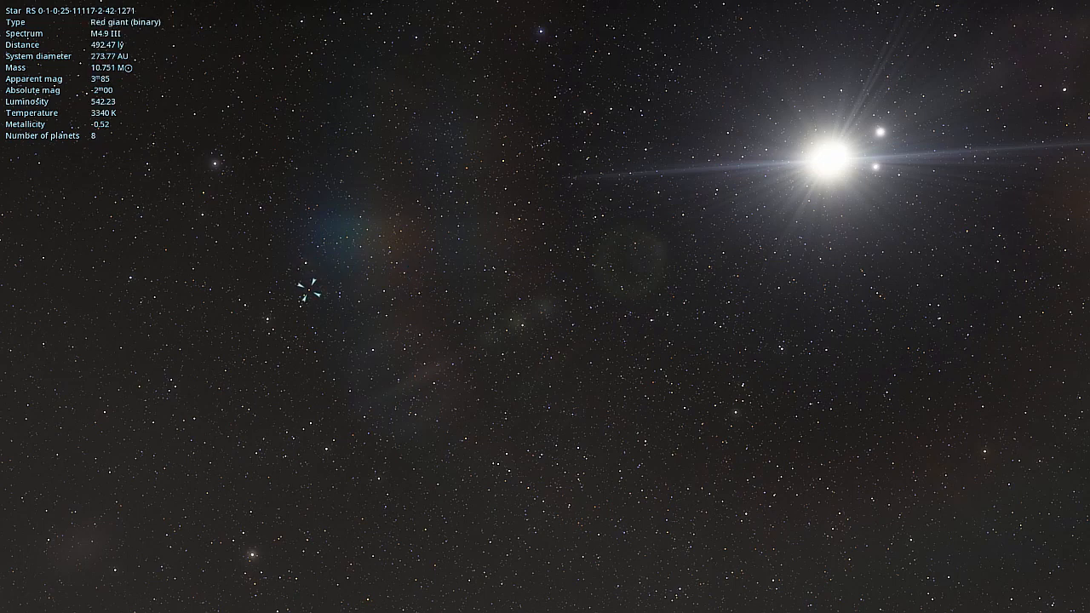
left_click(266, 320)
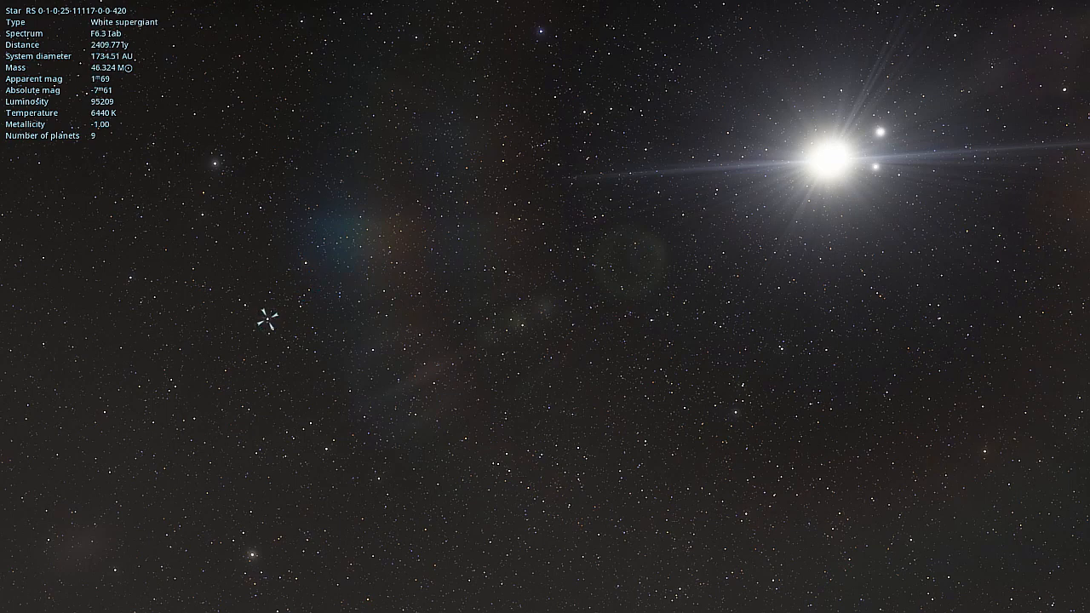
left_click(191, 262)
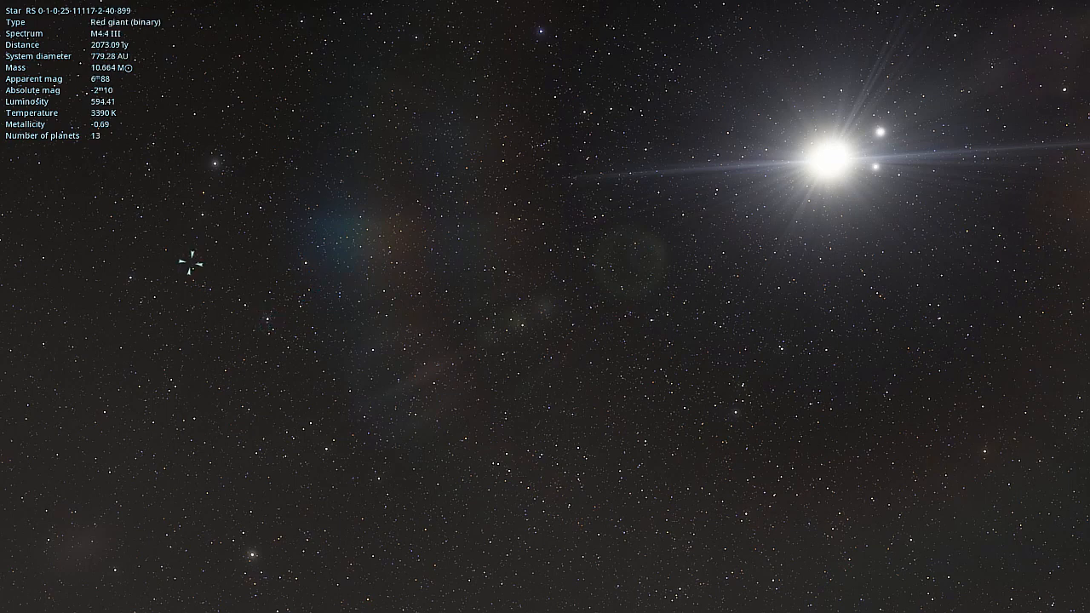
left_click(203, 191)
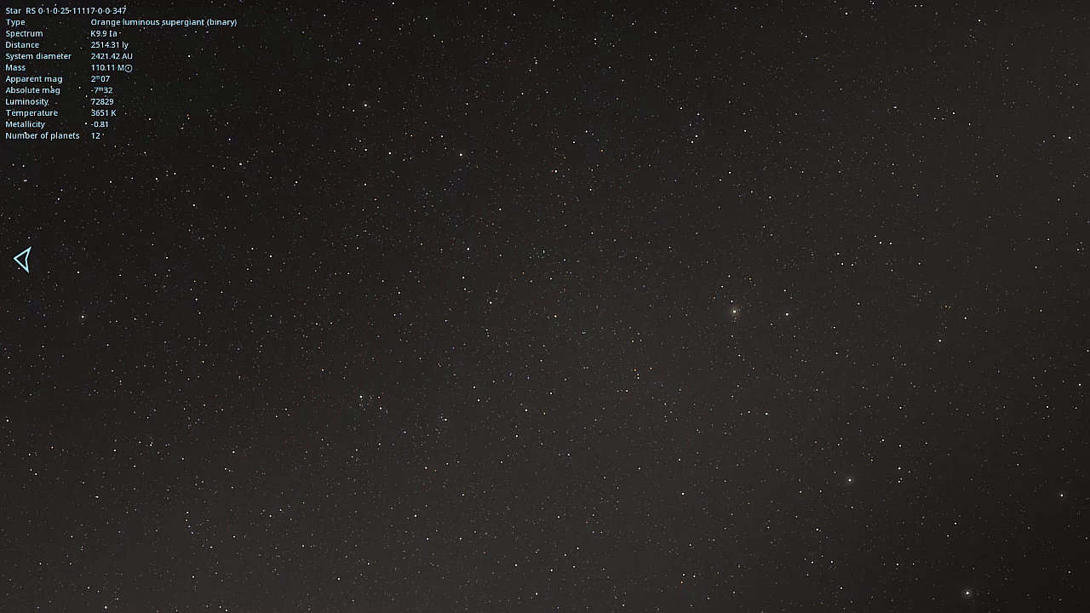
Select the blue main-sequence triple star with nine planets in the new region.
left_click(464, 276)
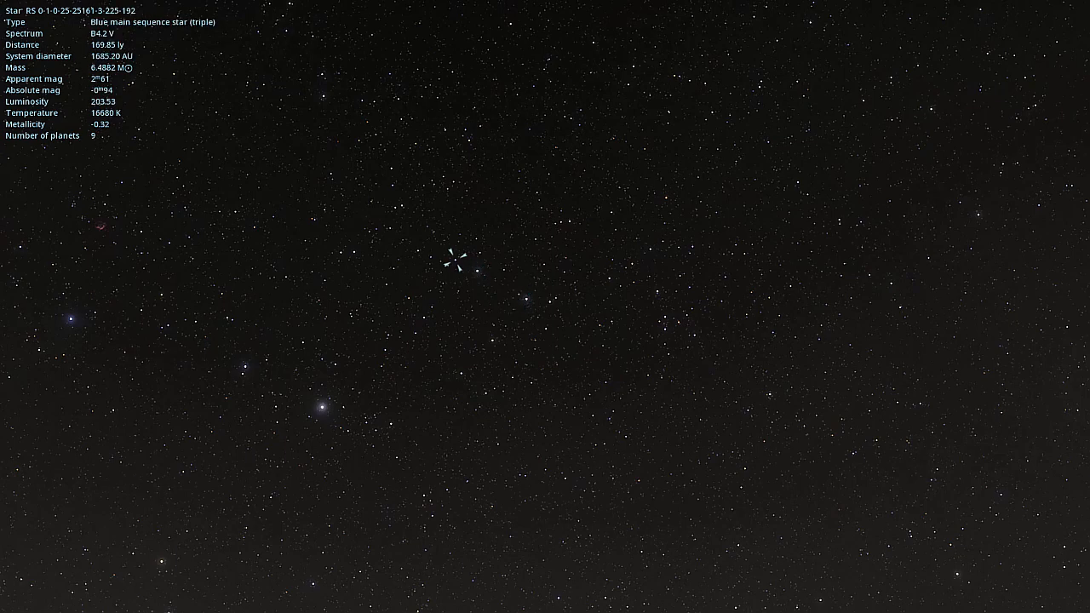
Go to the F8.1 V star, close the visual style settings and select frigid superneptune planet 9.
left_click(400, 205)
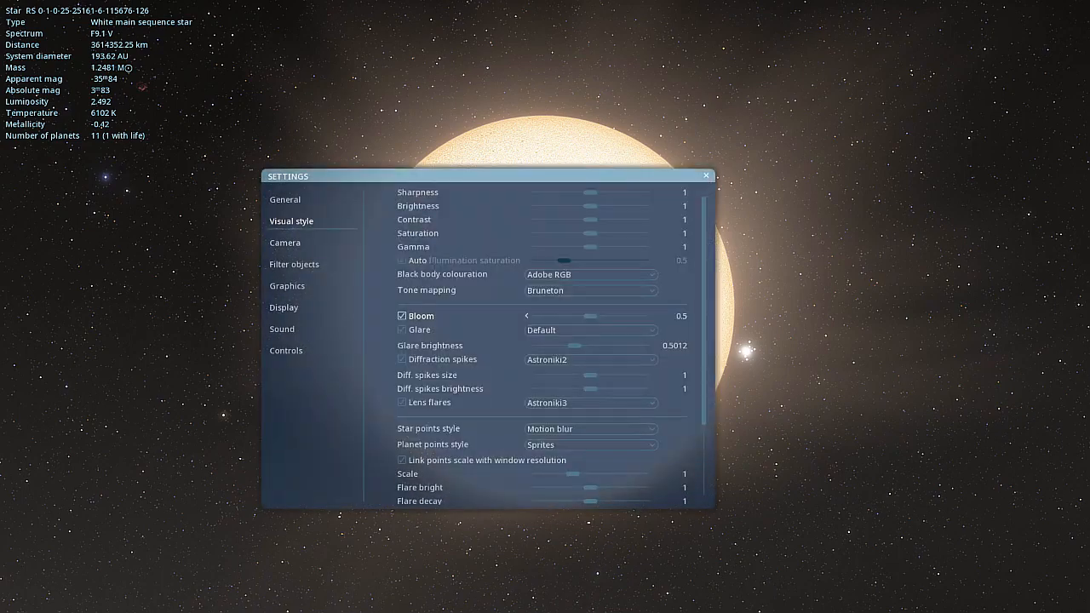
left_click(705, 175)
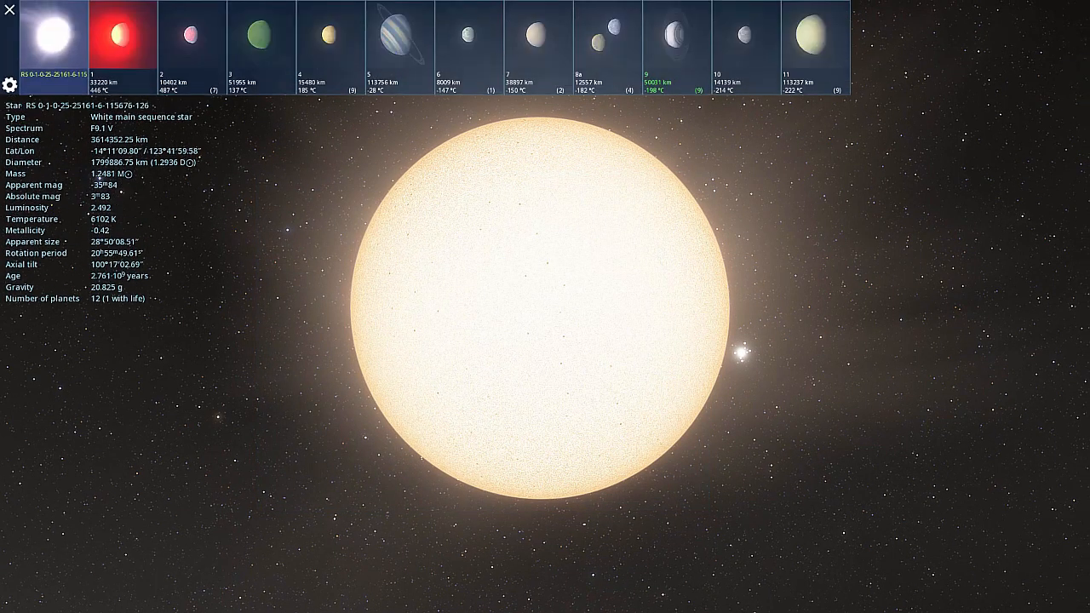
left_click(674, 36)
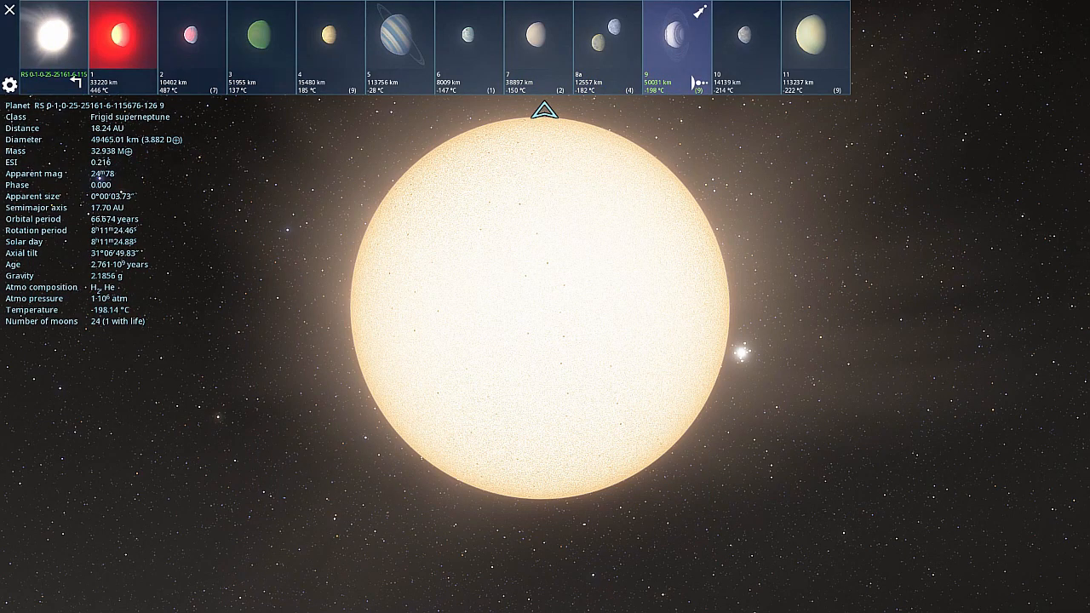